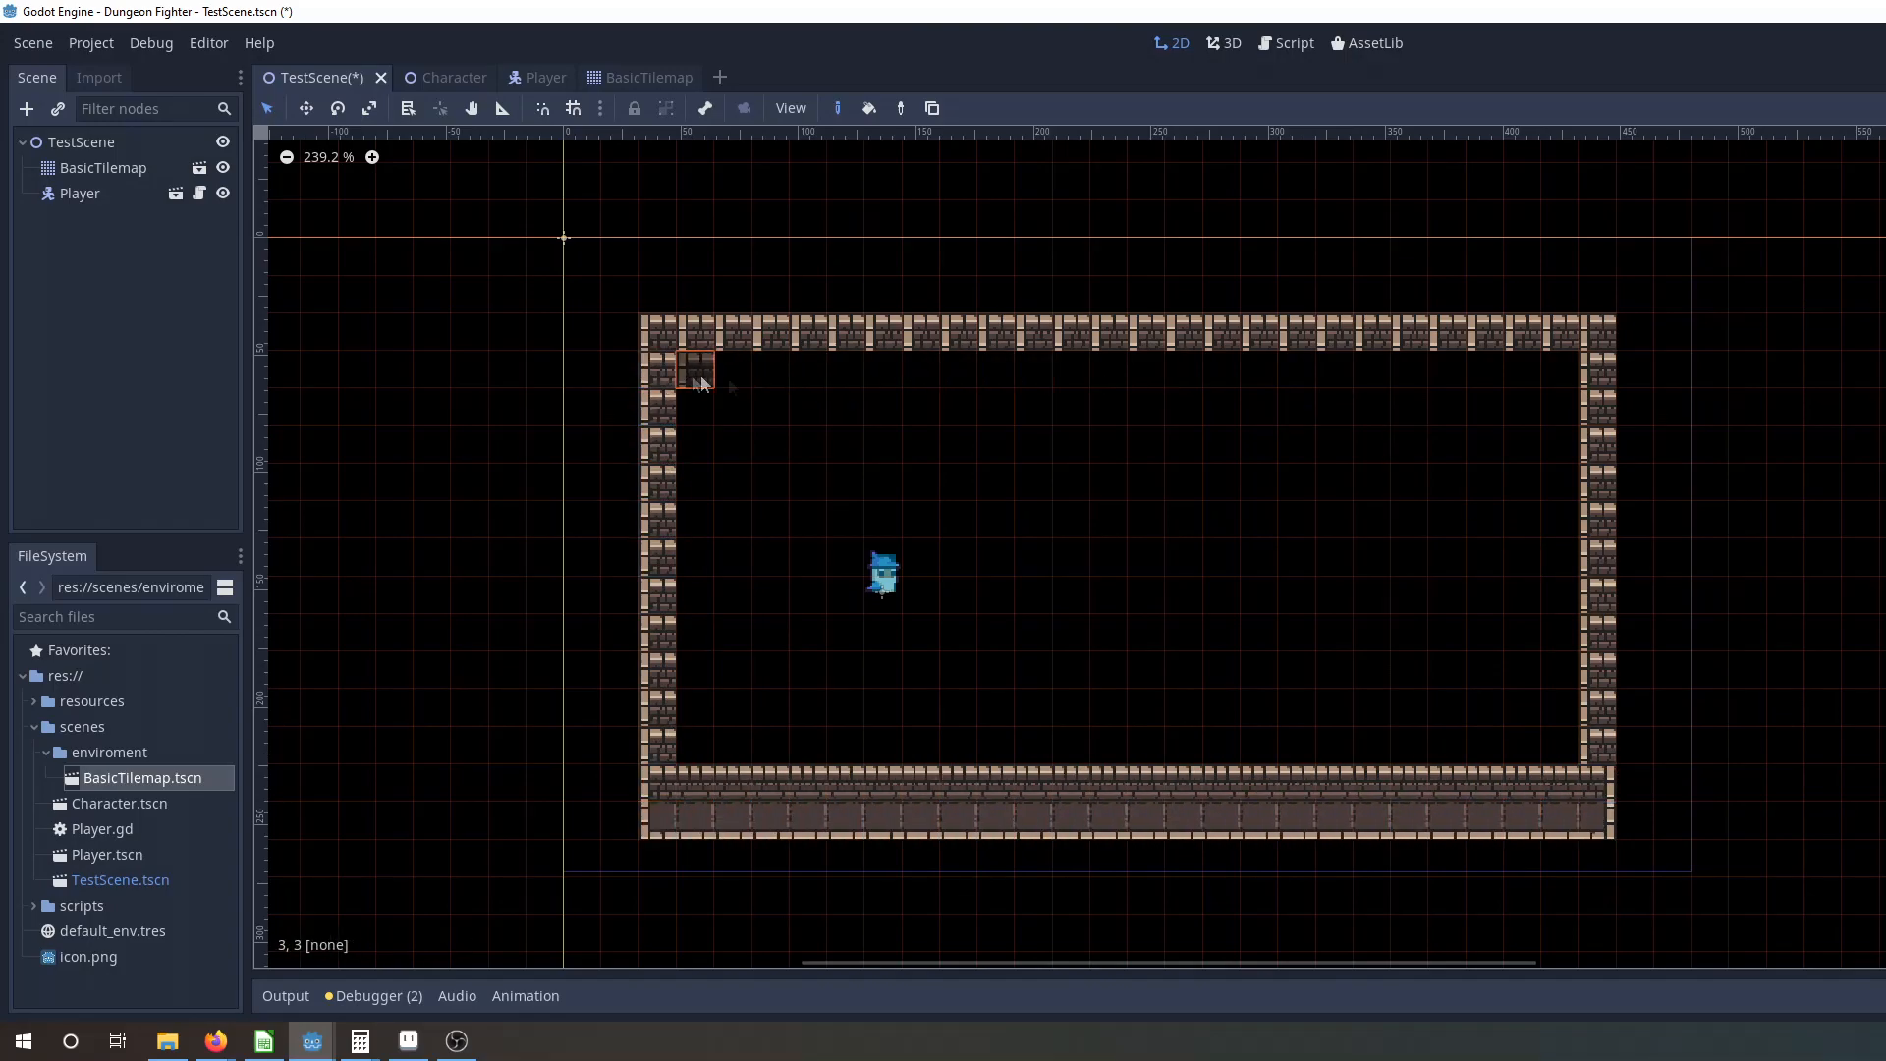
Paint floor tiles across the room on BasicTilemap and carve square pits into it.
left_click(691, 367)
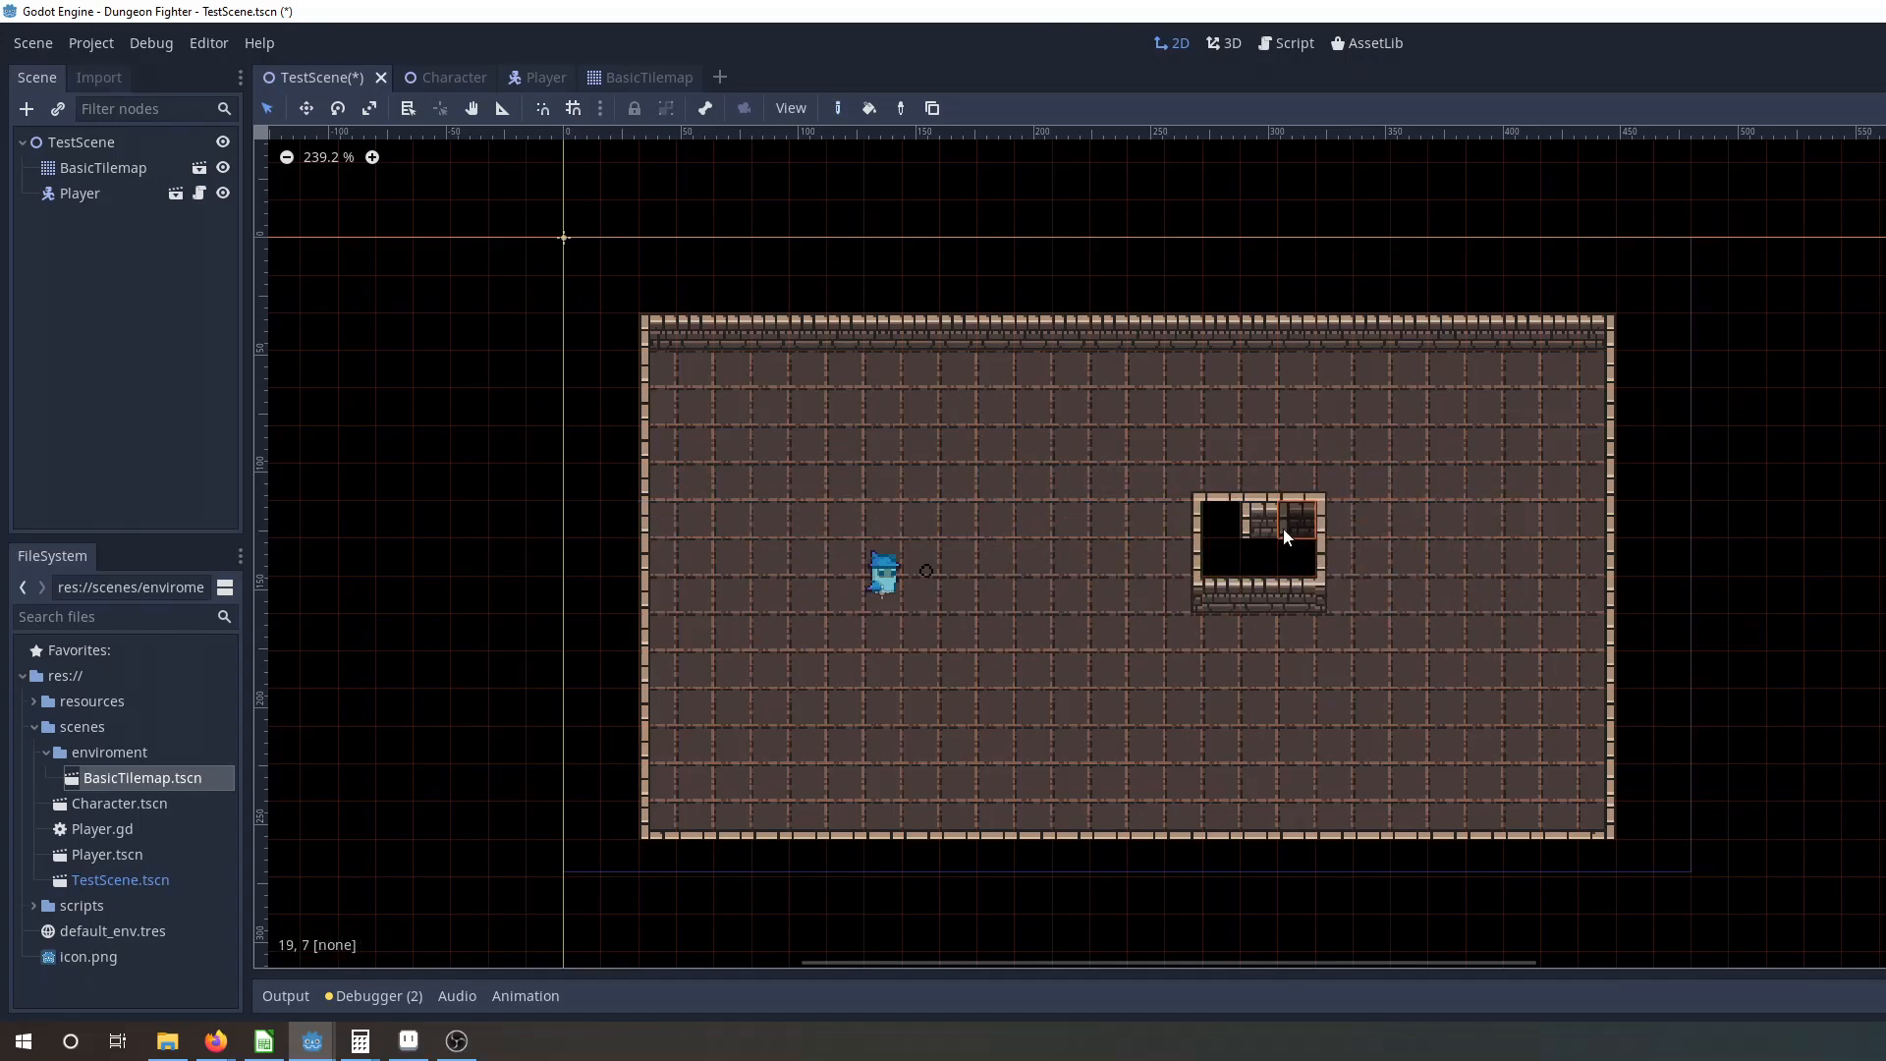
left_click_drag(1260, 543, 1426, 469)
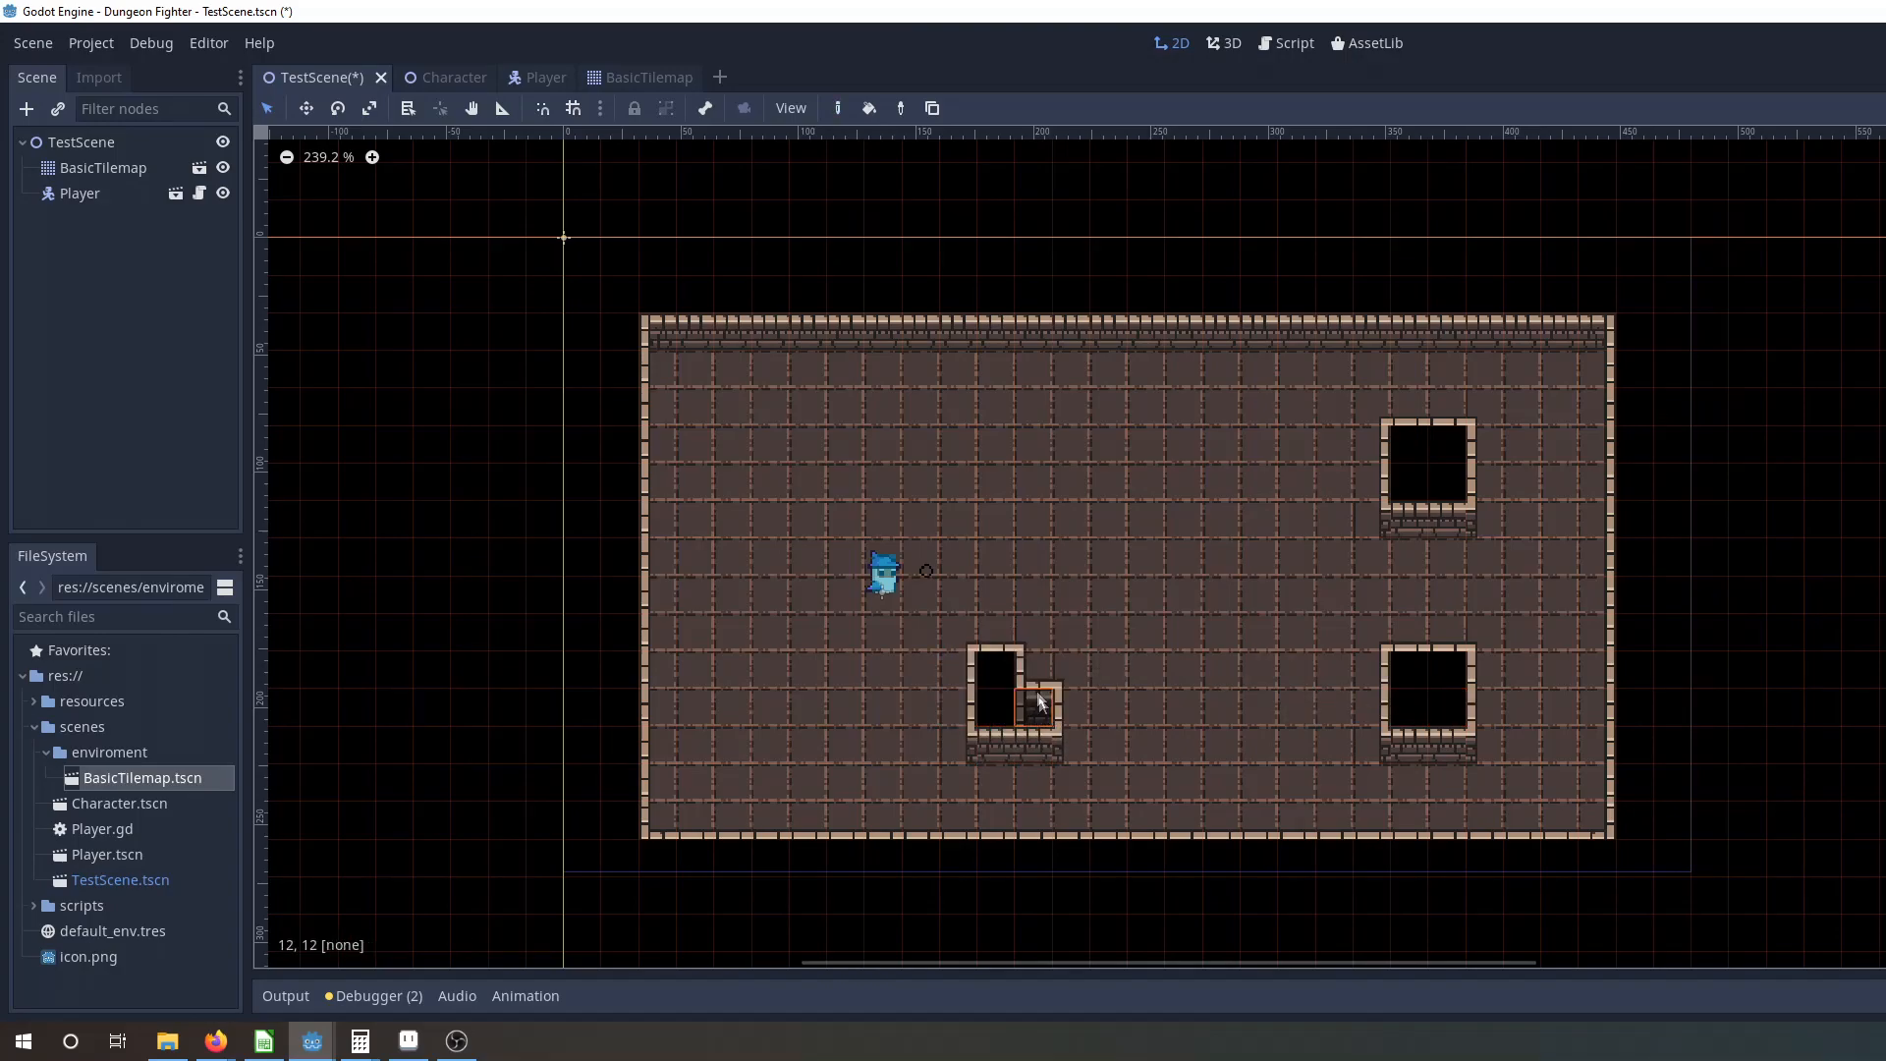
left_click(214, 1041)
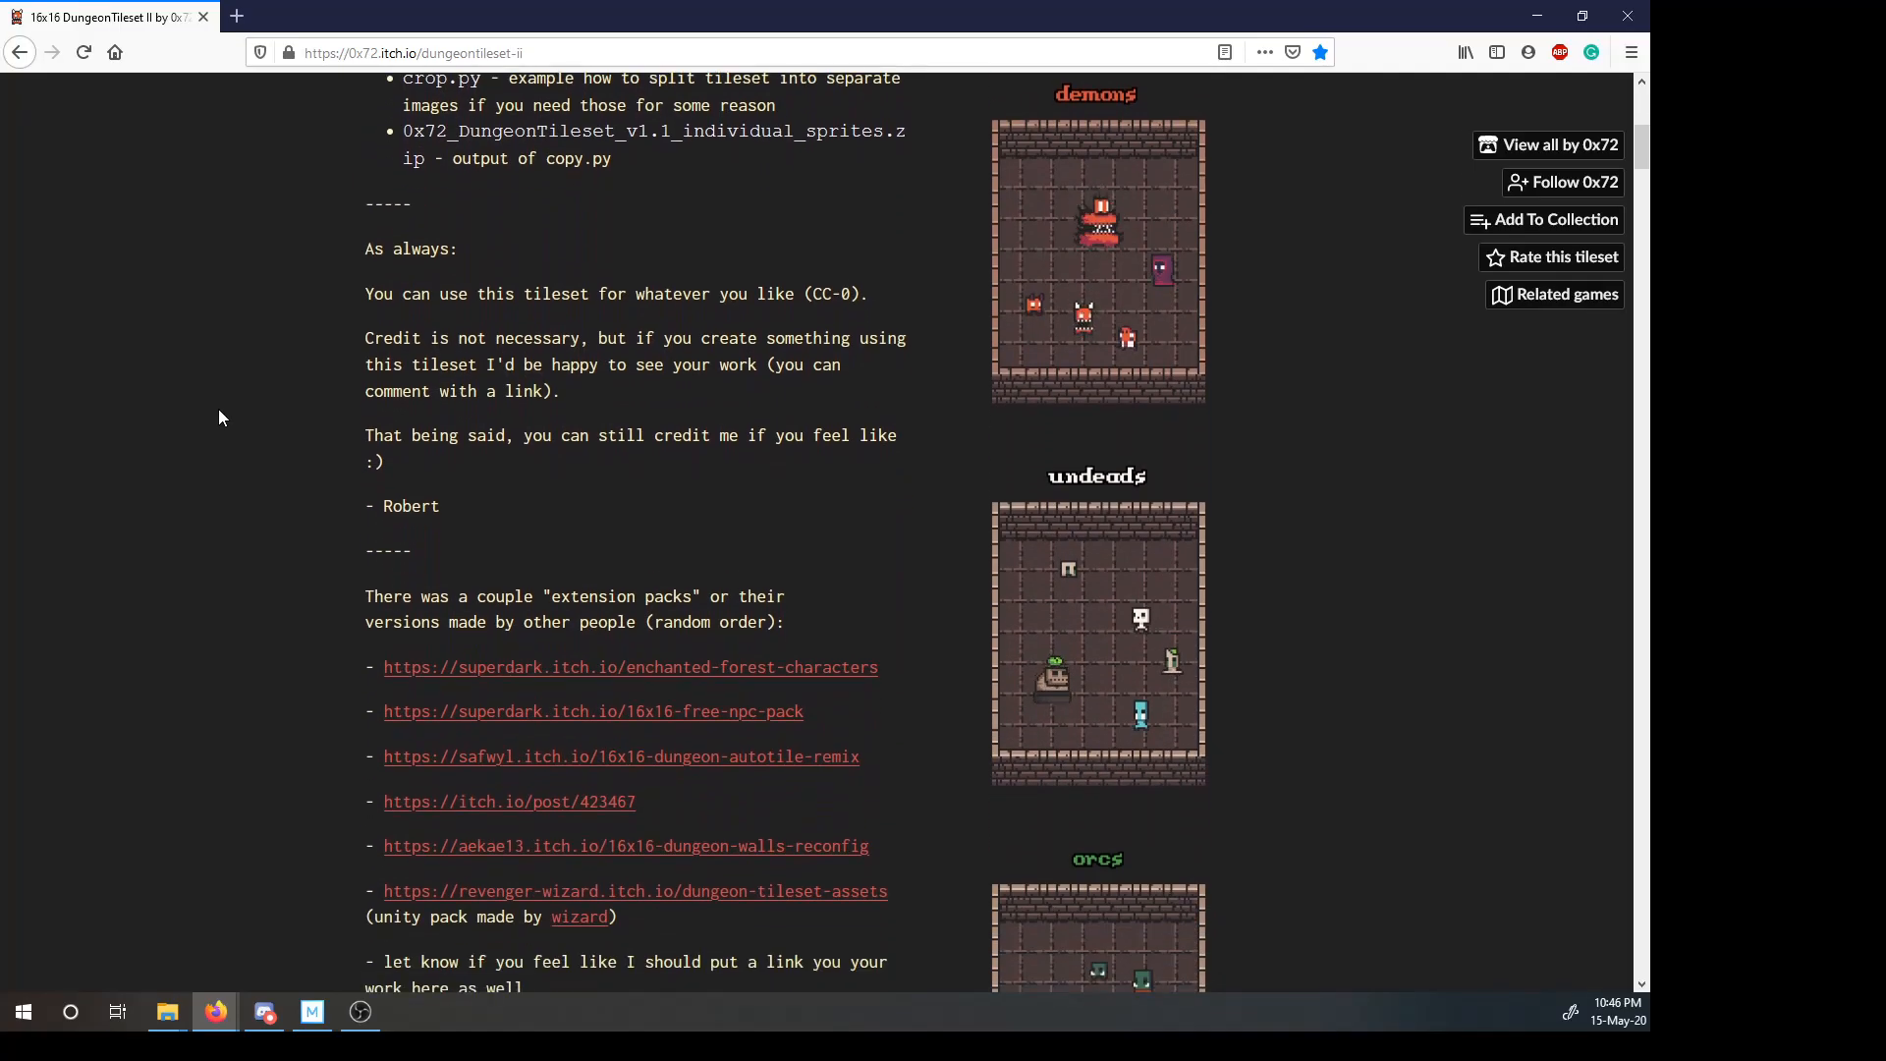
scroll("down", 3)
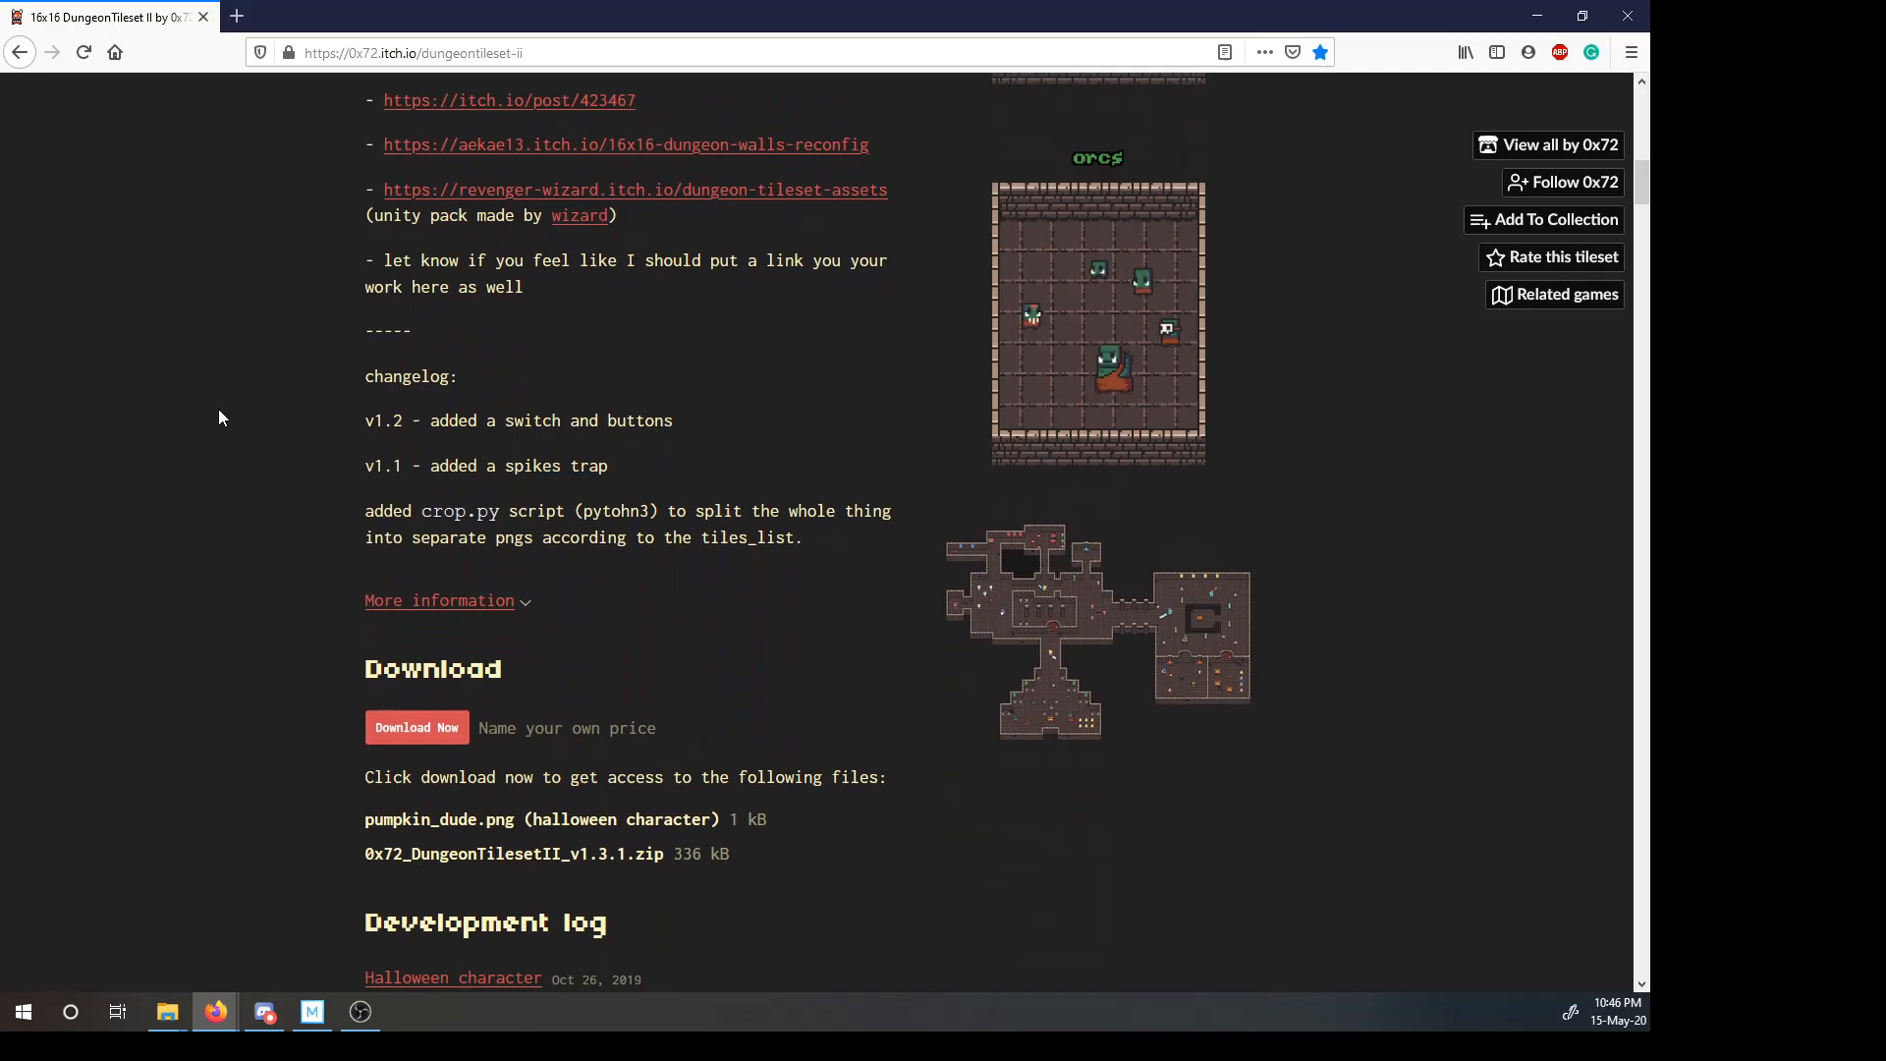
left_click(311, 1042)
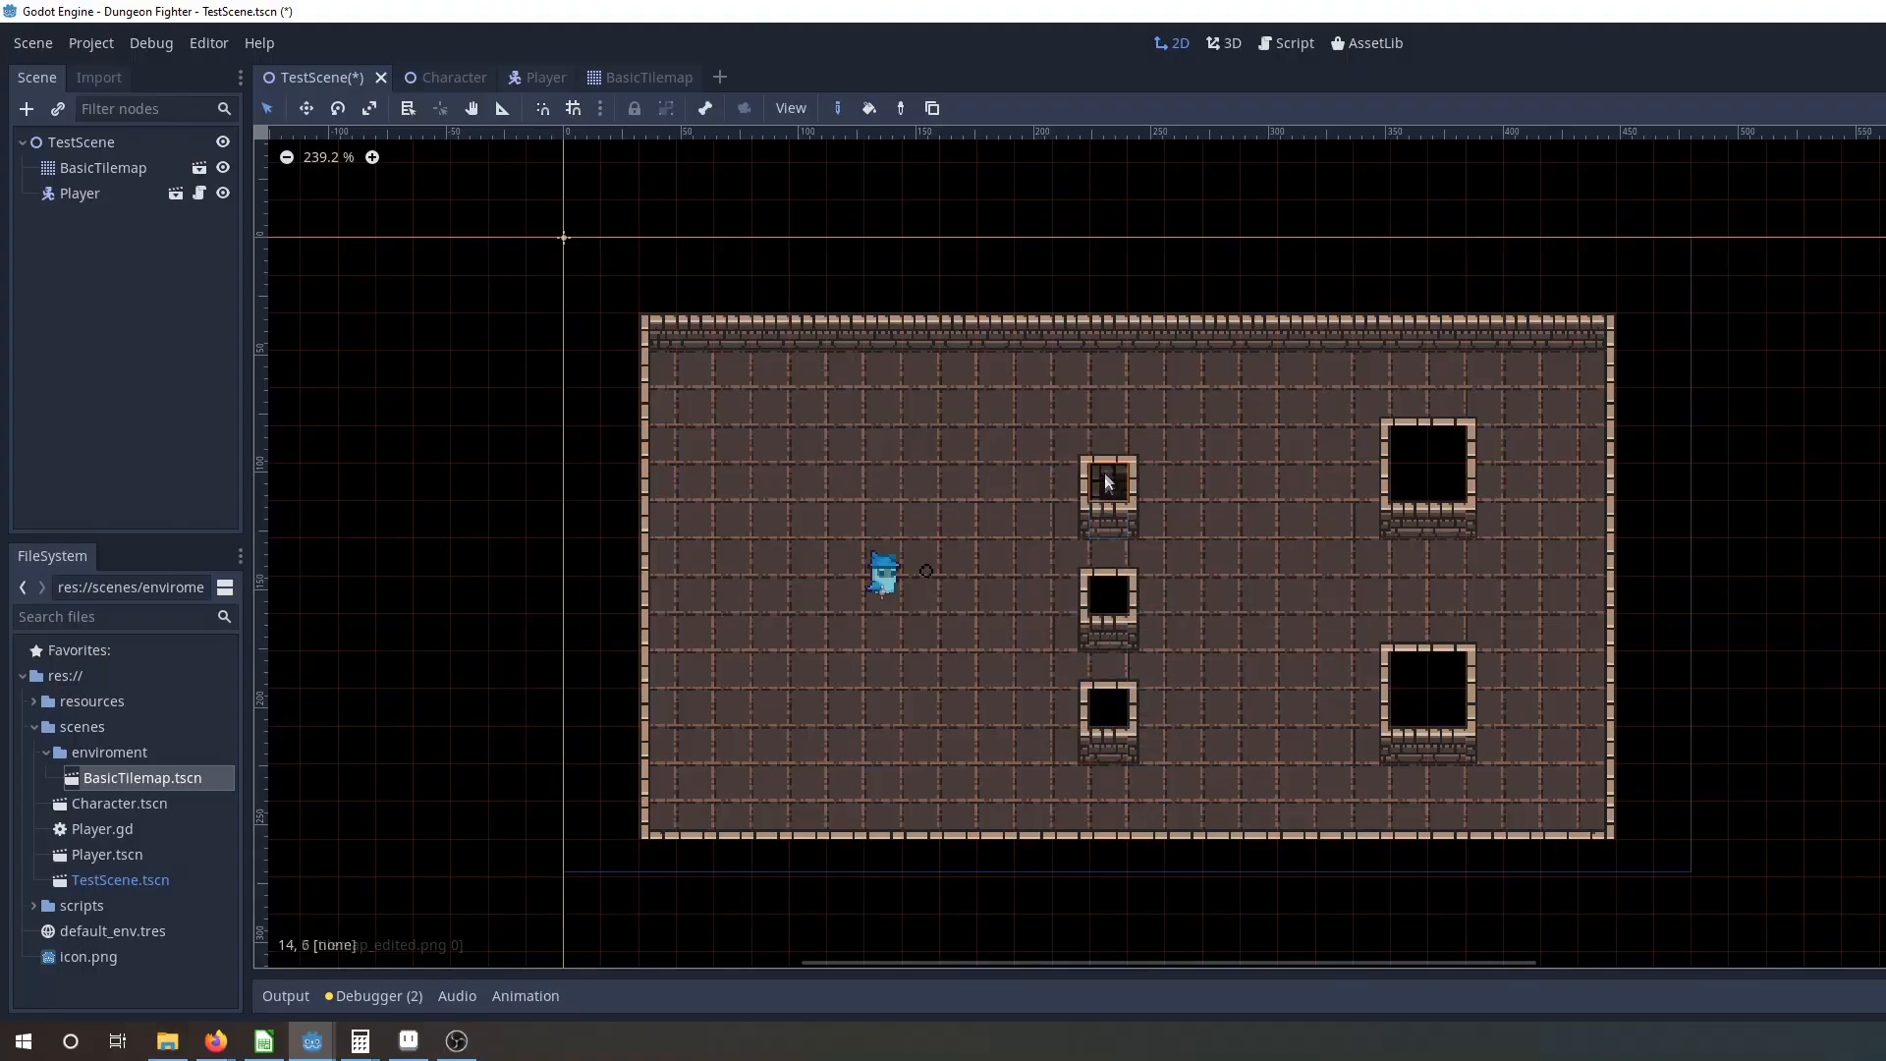
Grow the upper middle pit into a cross and extend the bottom pit sideways into the wall.
left_click(1106, 469)
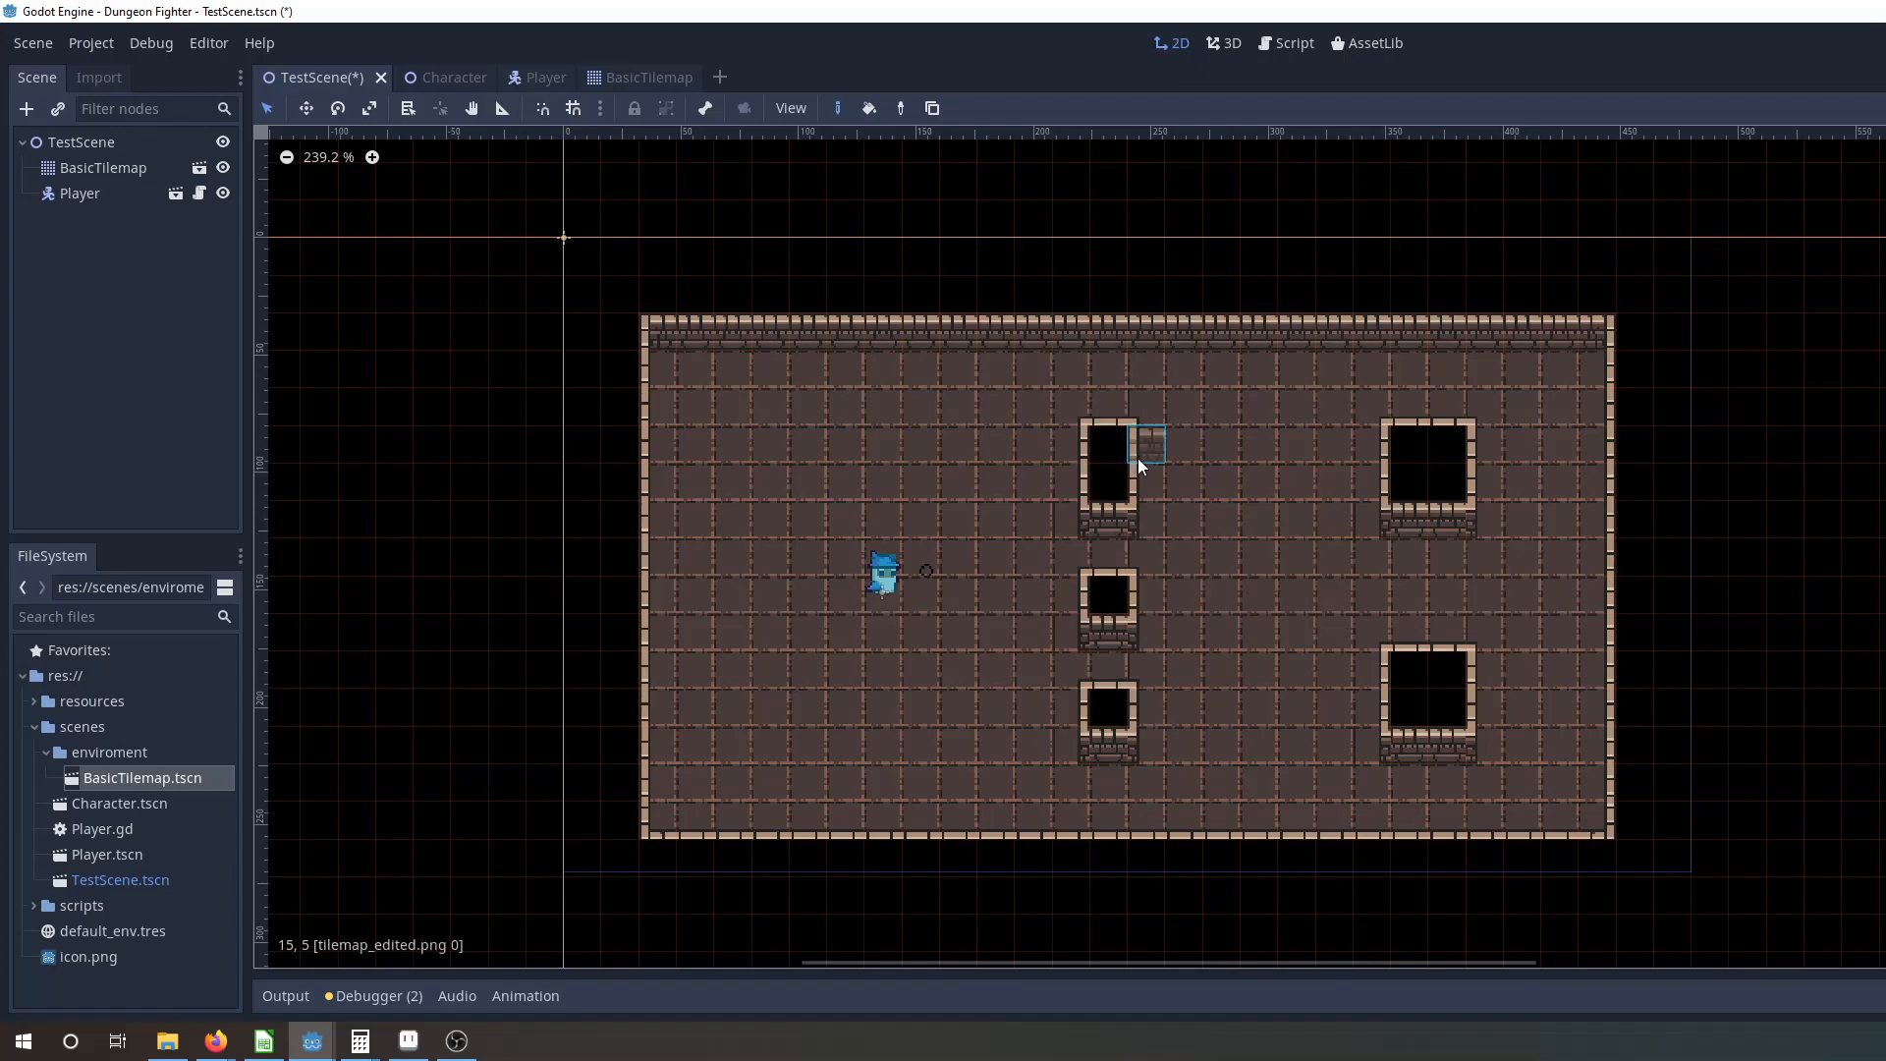
left_click(1139, 468)
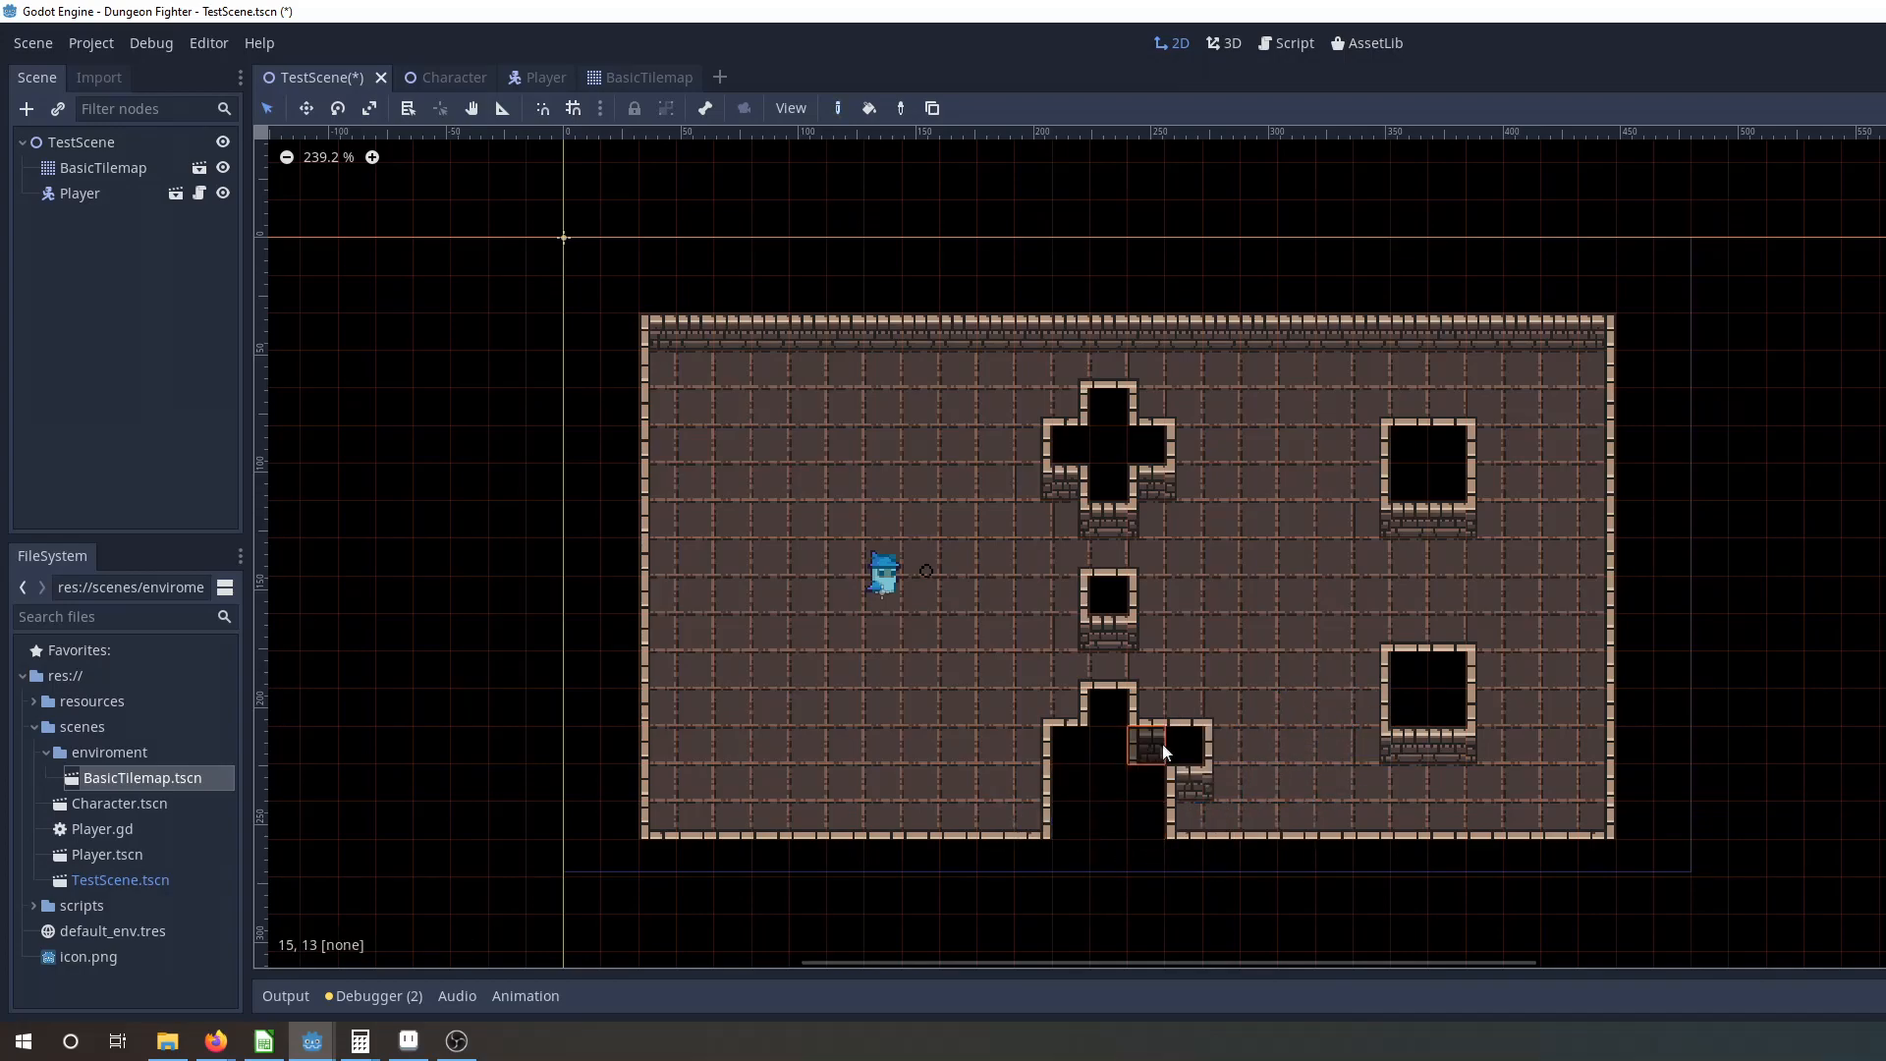
left_click(1144, 709)
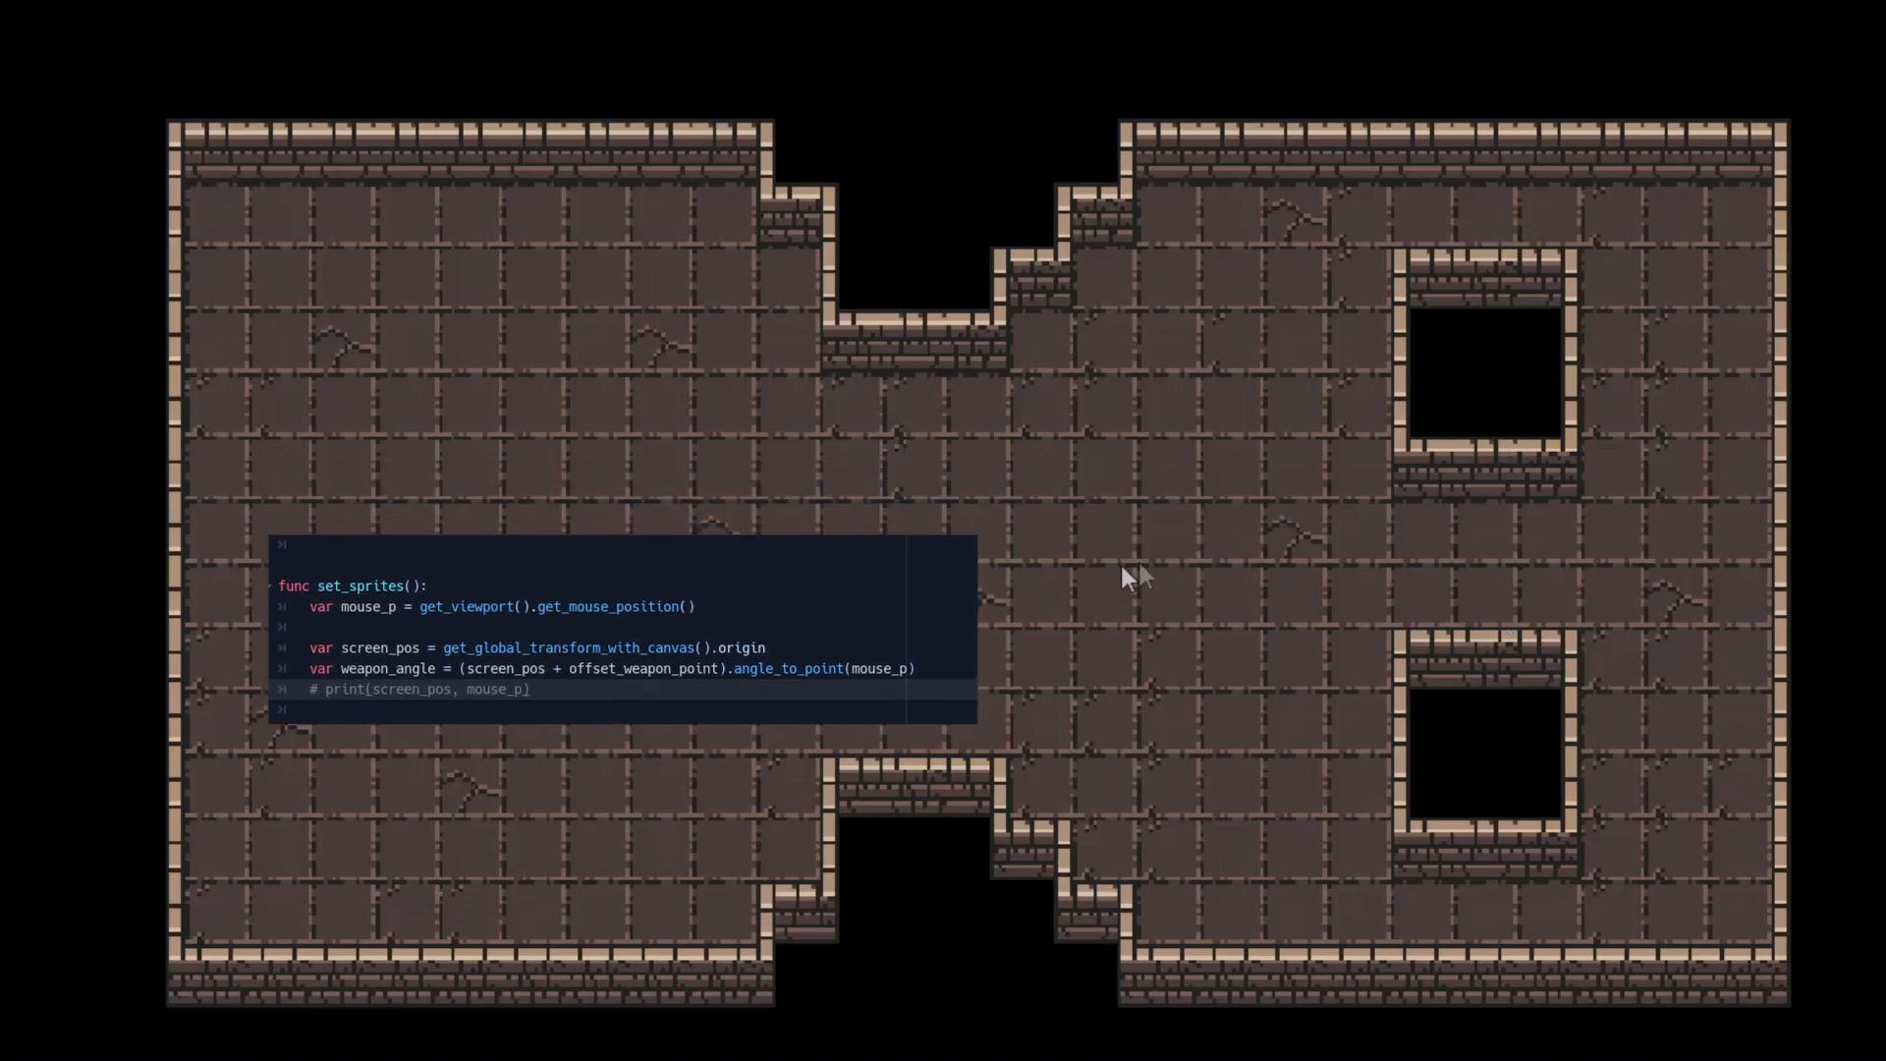
mouse_move(518, 532)
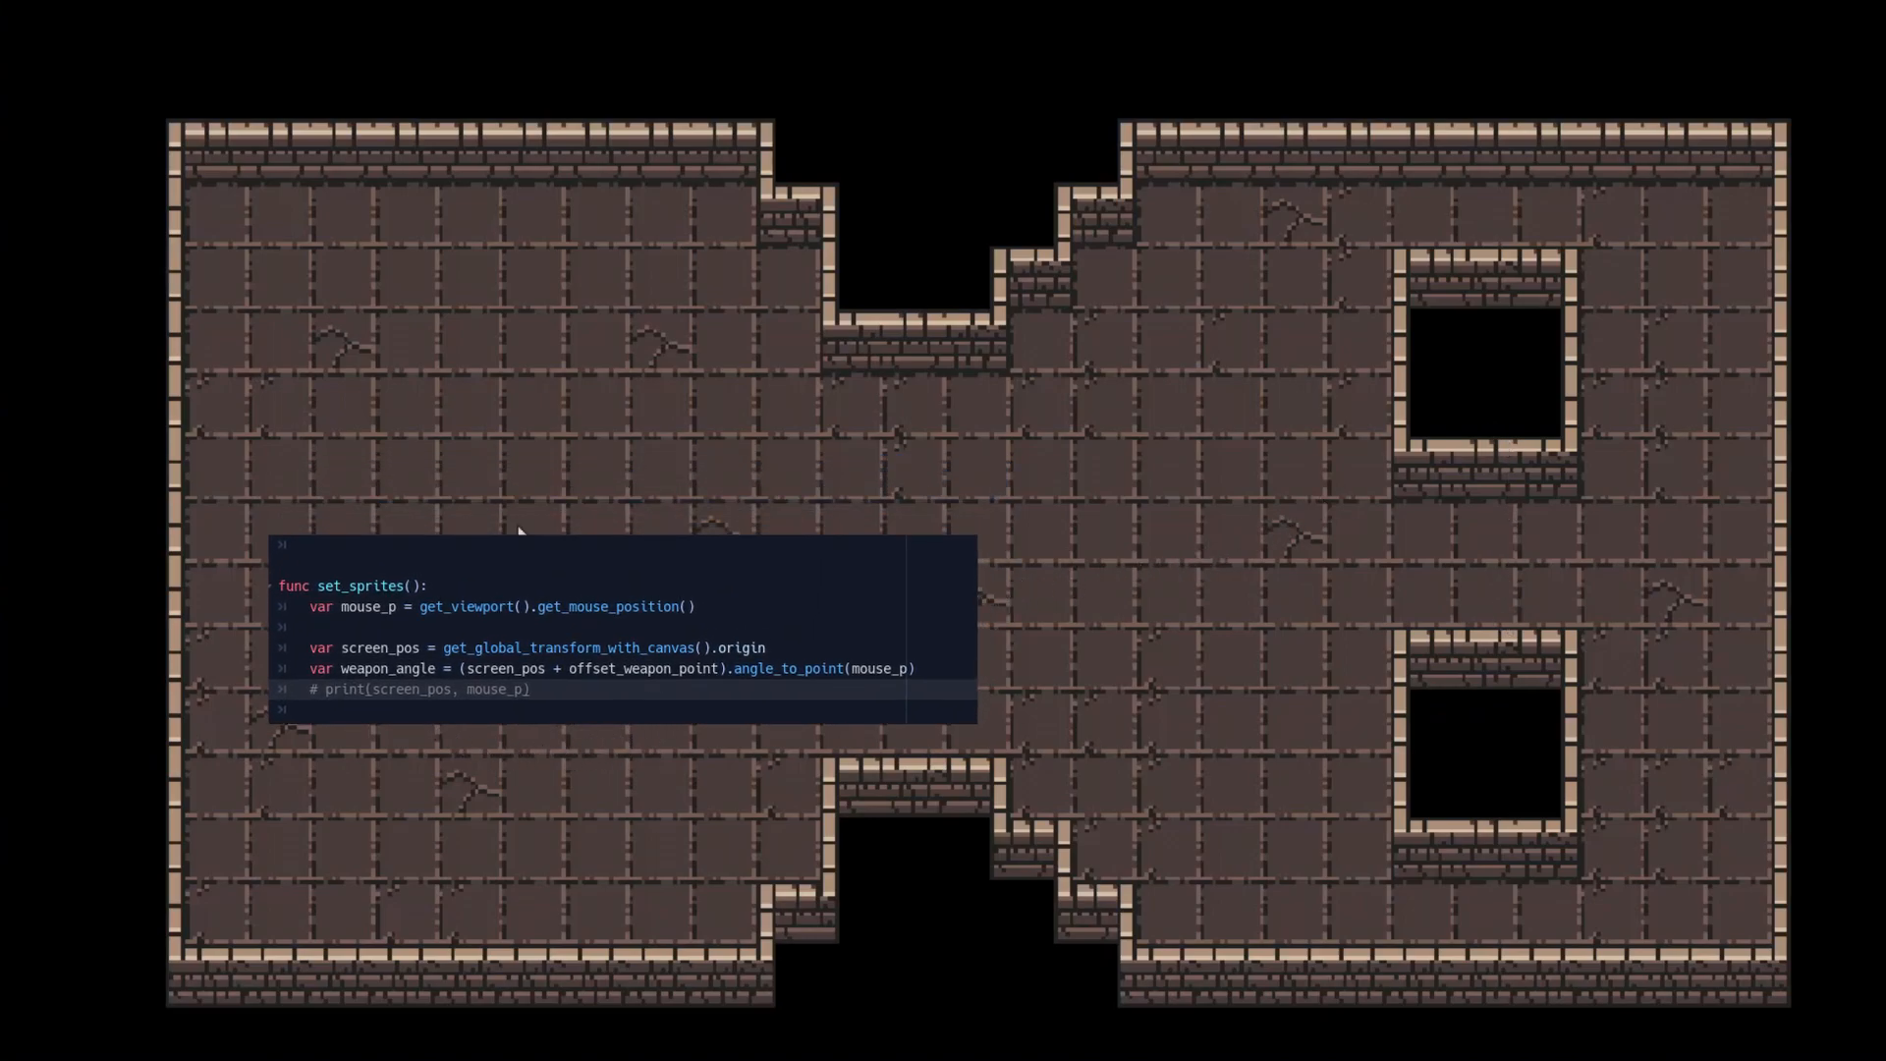
mouse_move(1584, 611)
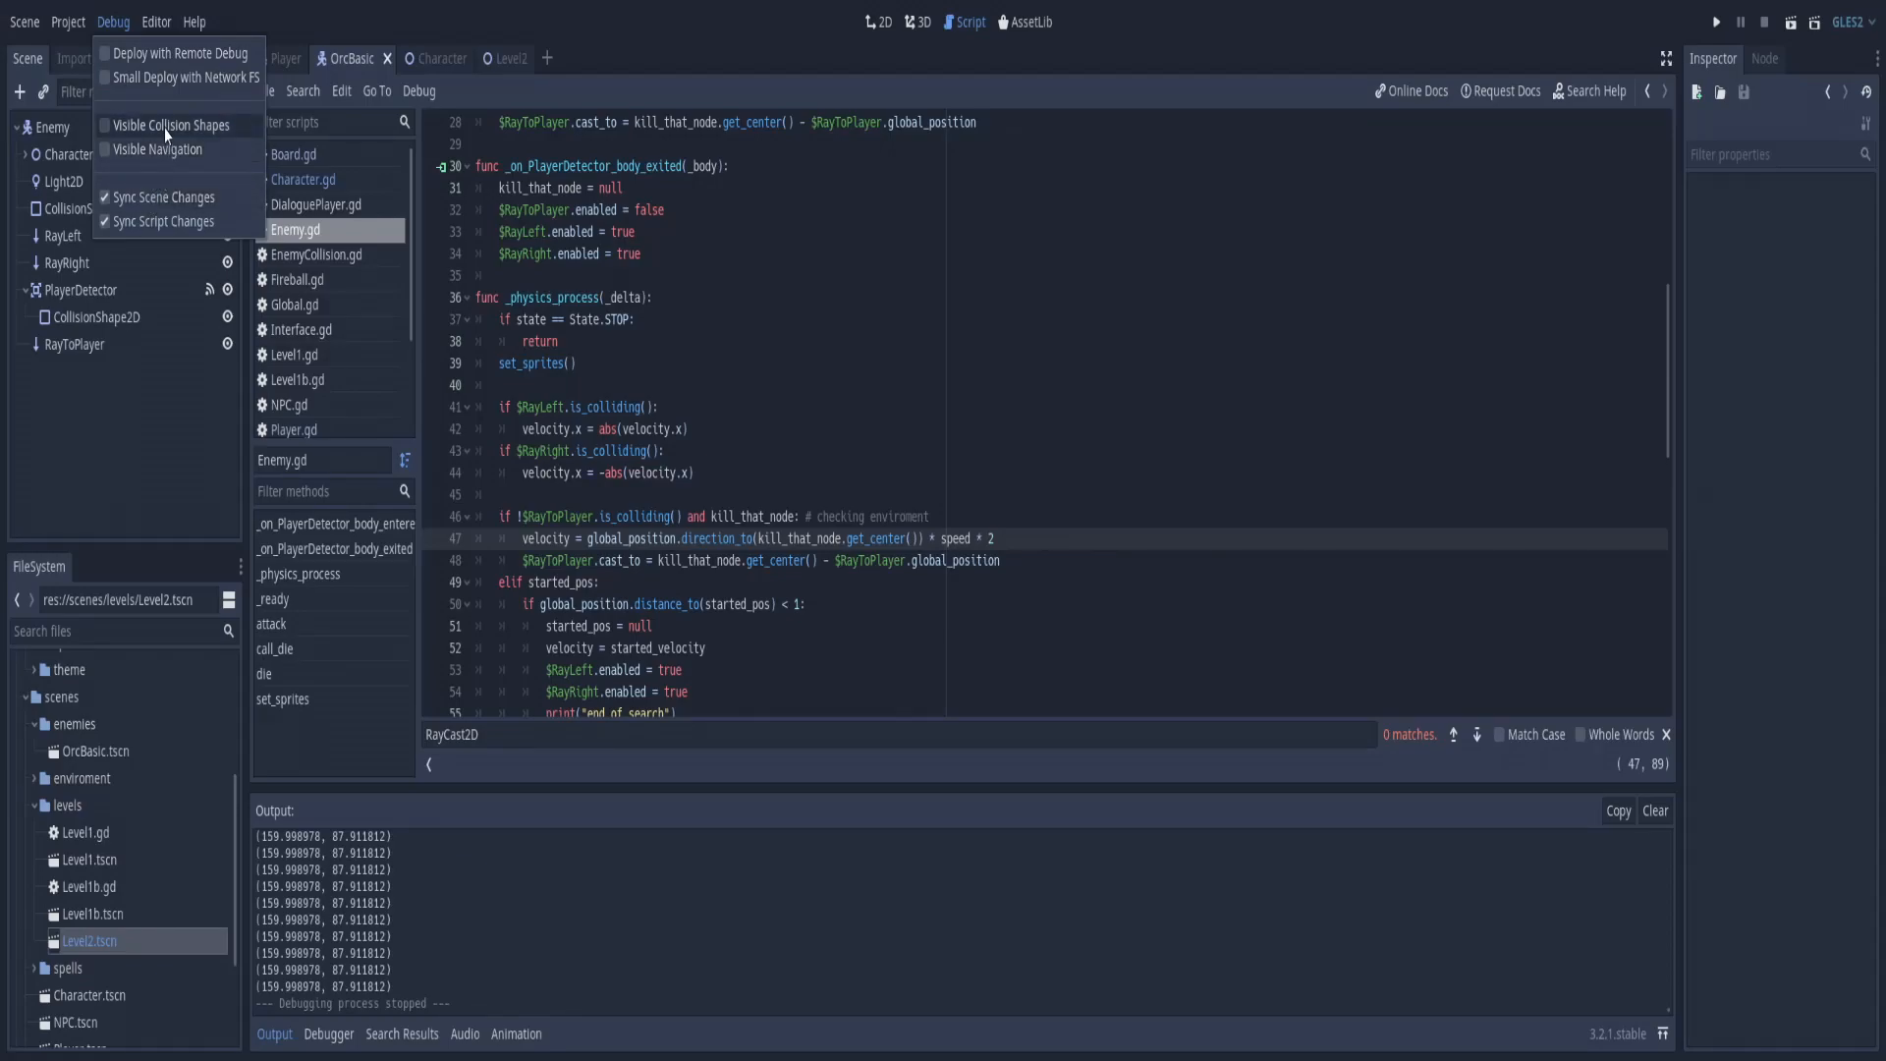
Enable Visible Collision Shapes in the Debug menu.
left_click(855, 474)
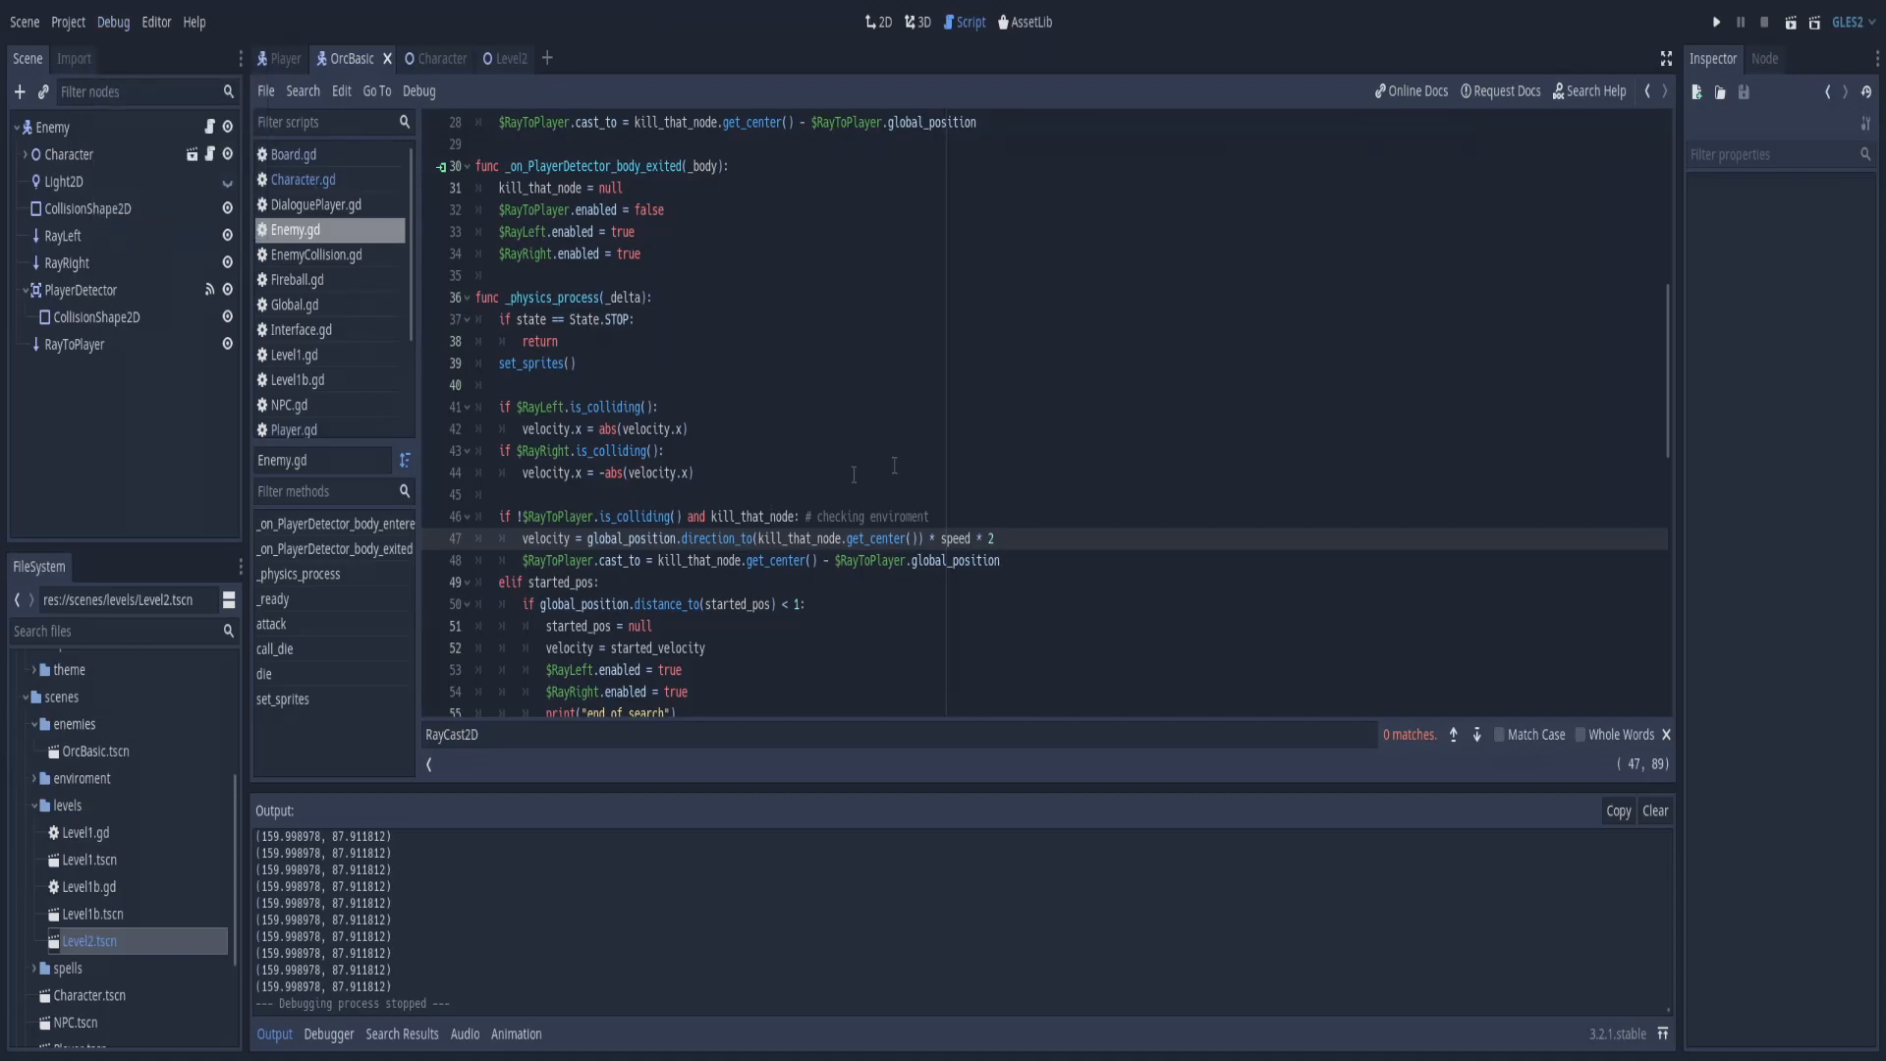
mouse_move(70, 383)
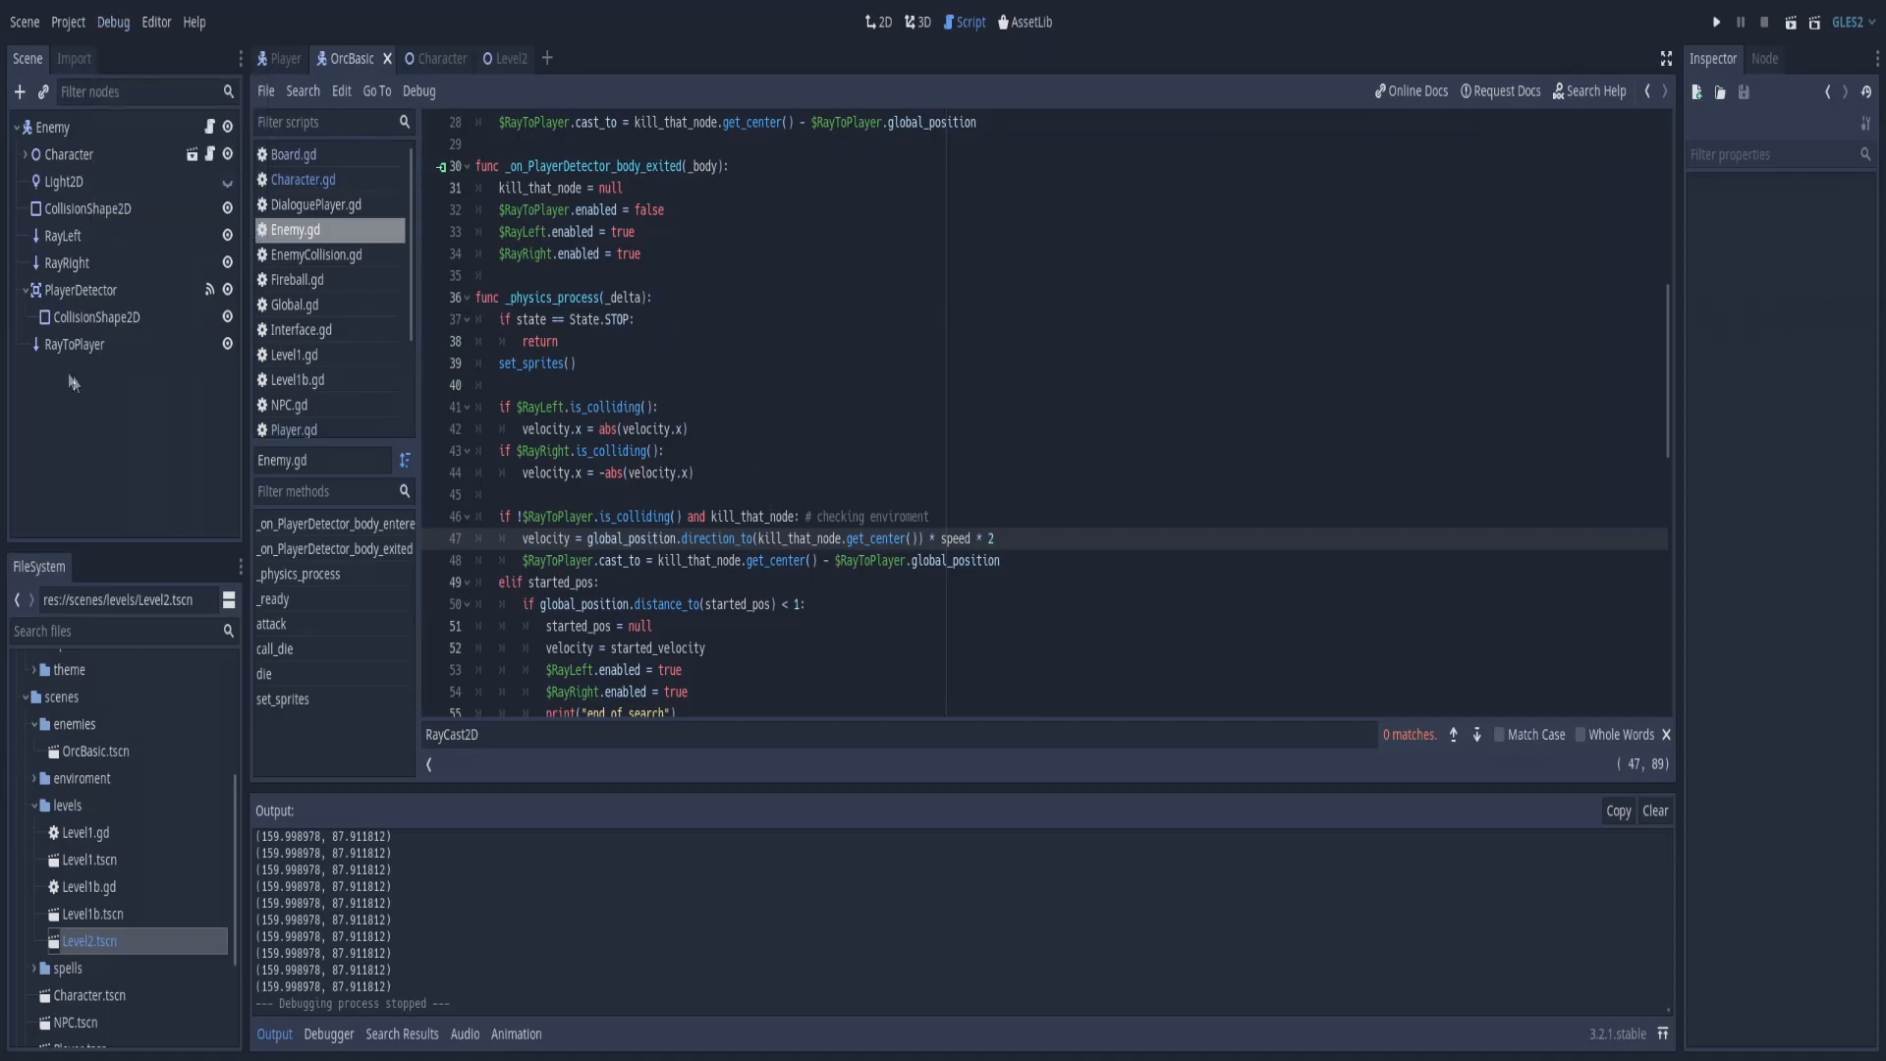